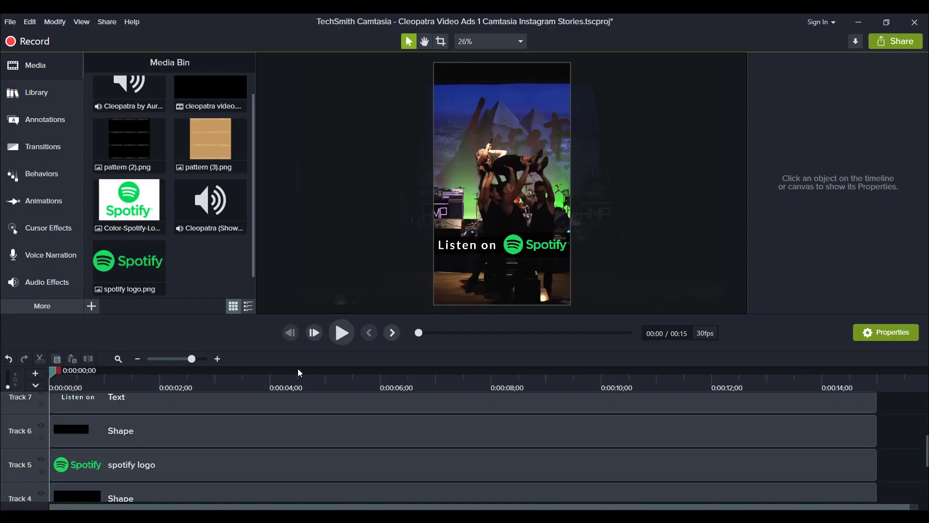
mouse_move(717, 429)
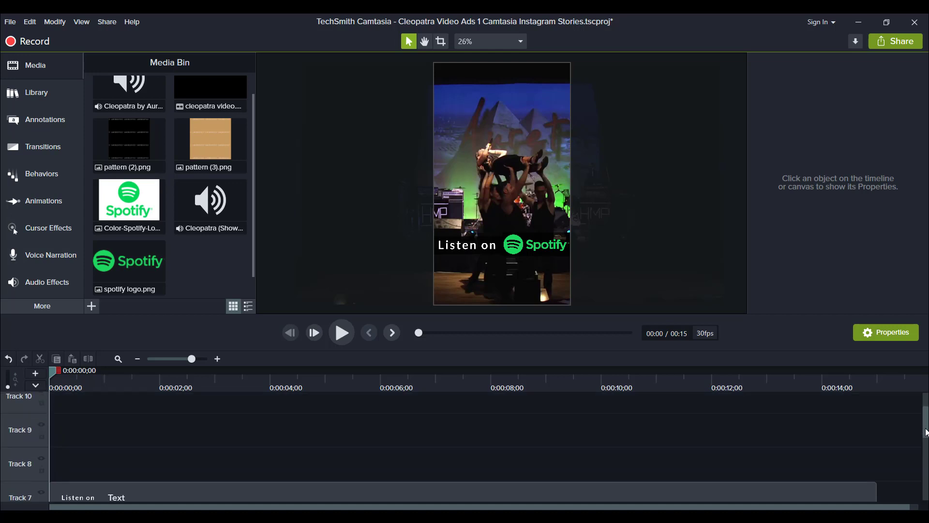
- Review the overlay tracks above the concert clip and play the whole story back from the start
scroll(down, 3)
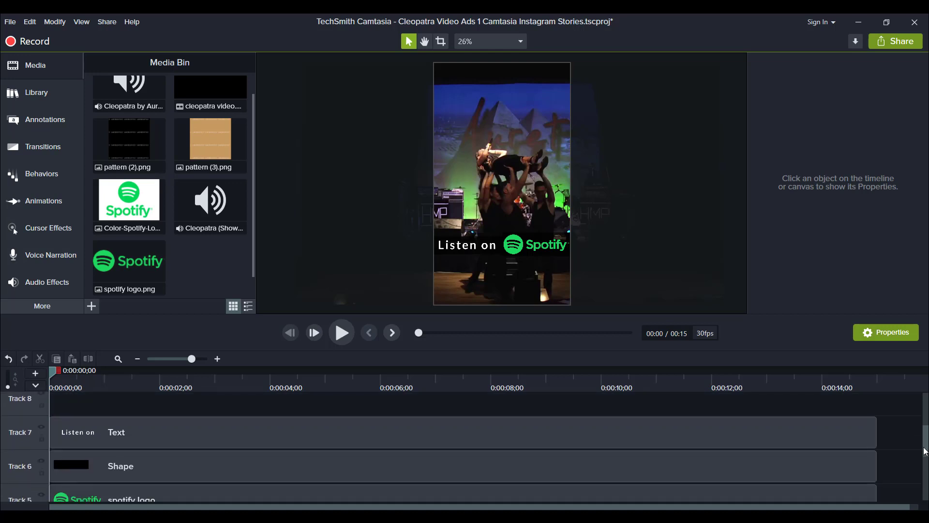
scroll(down, 3)
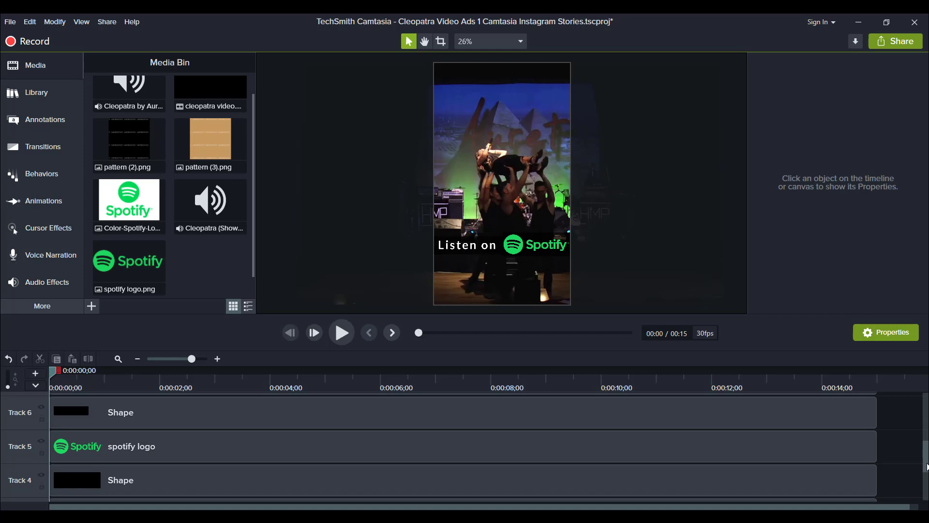
scroll(up, 3)
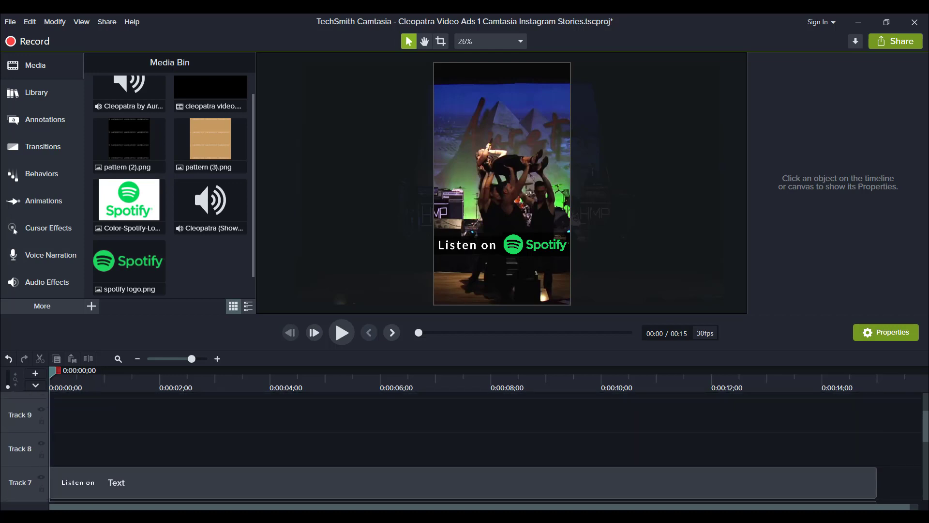
scroll(down, 3)
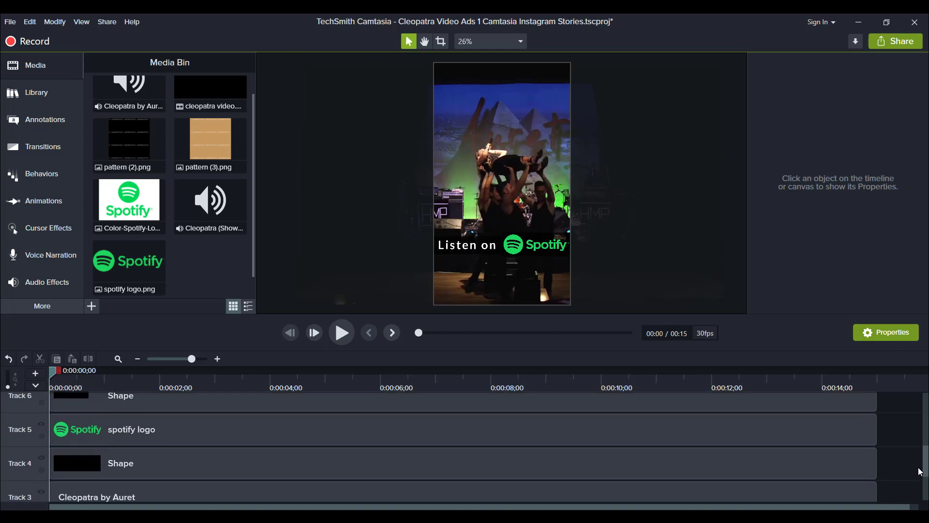
scroll(up, 3)
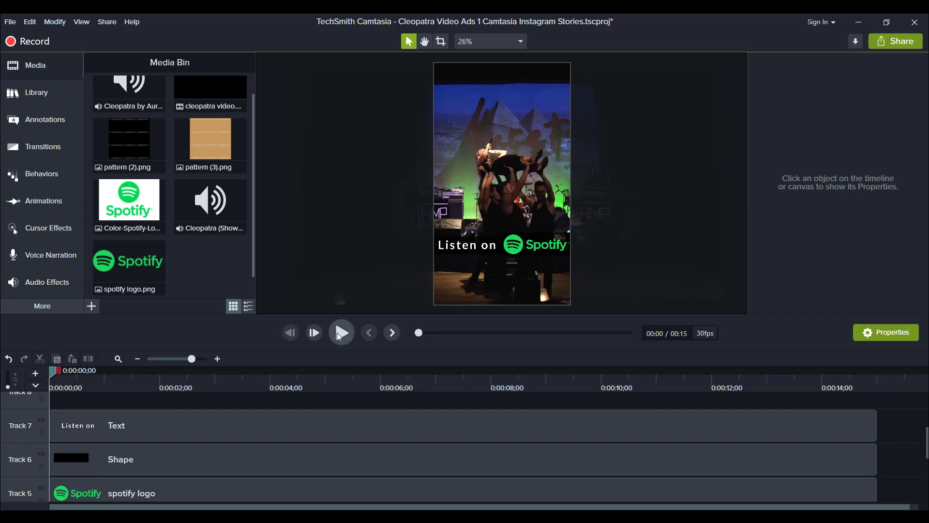
mouse_move(86, 352)
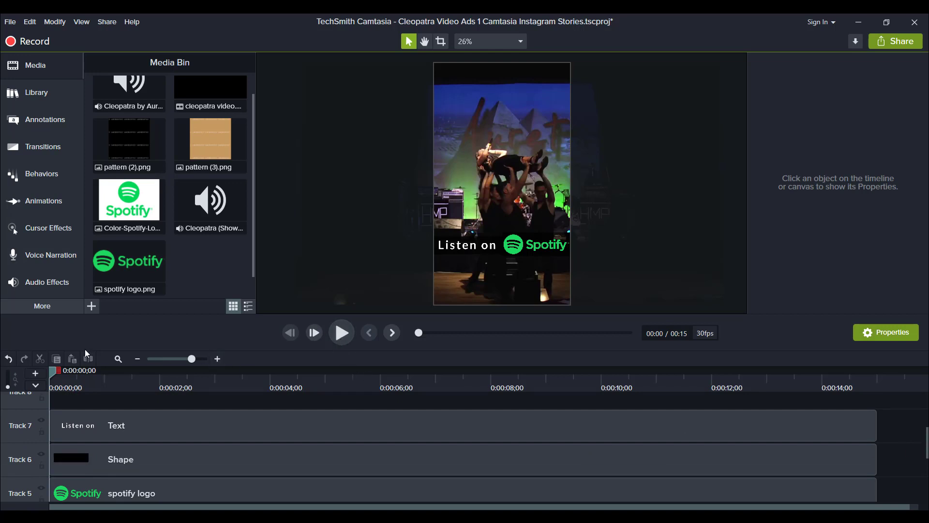
mouse_move(341, 332)
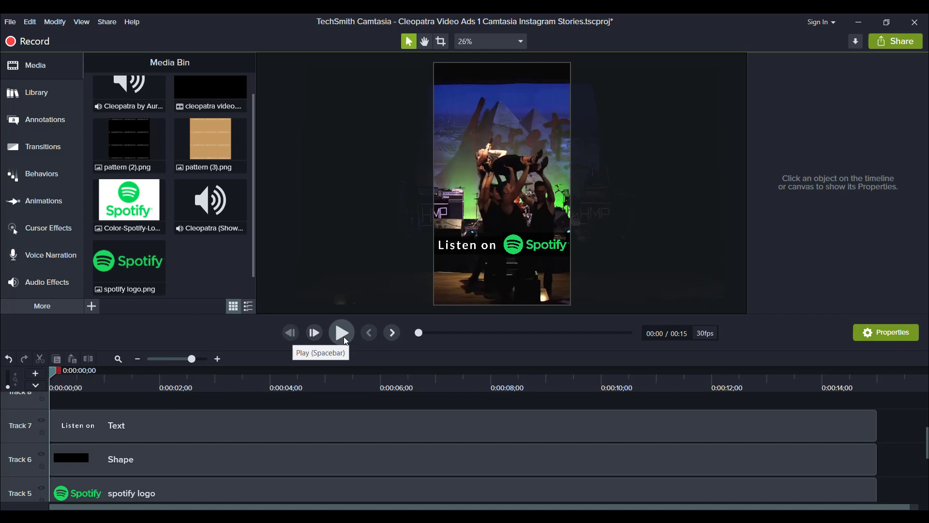
click(340, 332)
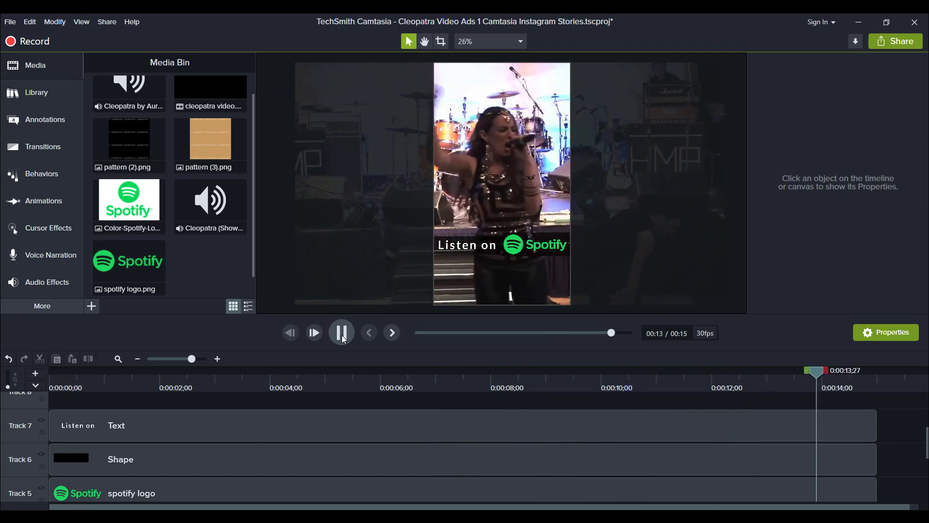
click(341, 332)
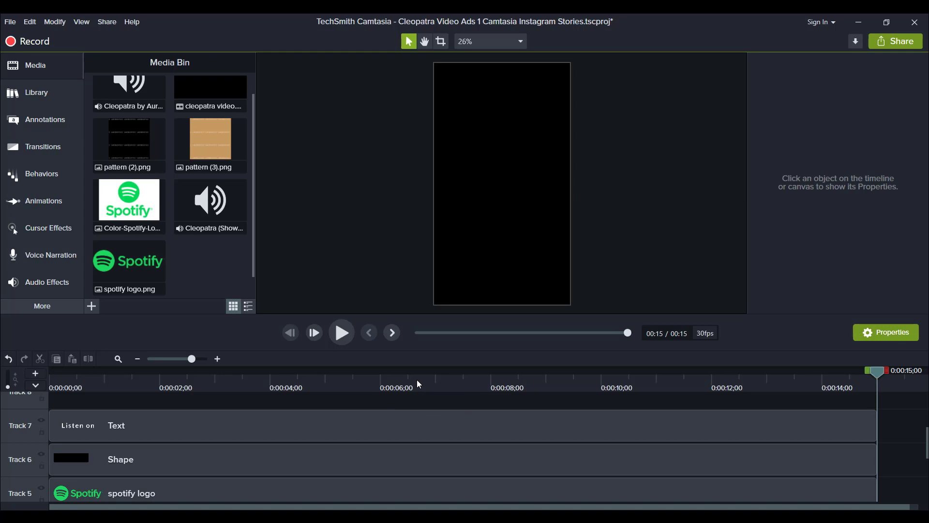
mouse_move(833, 382)
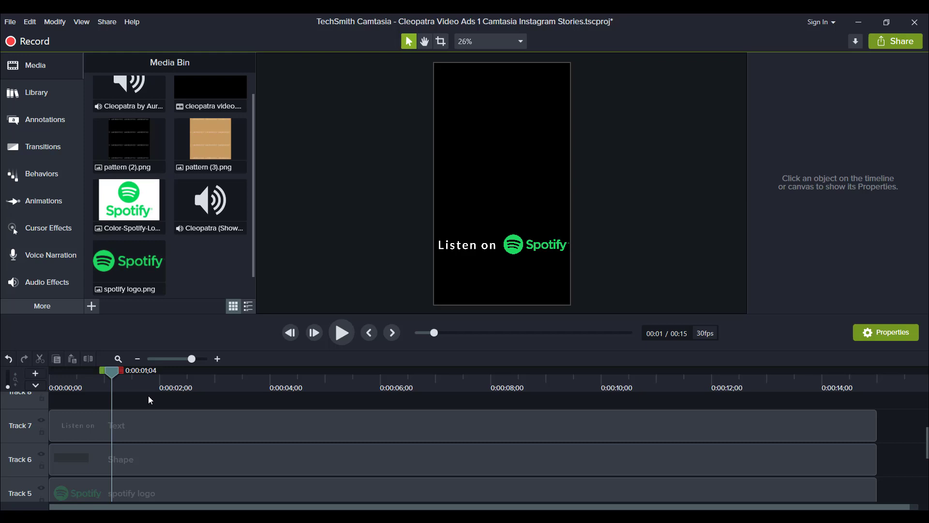
mouse_move(155, 389)
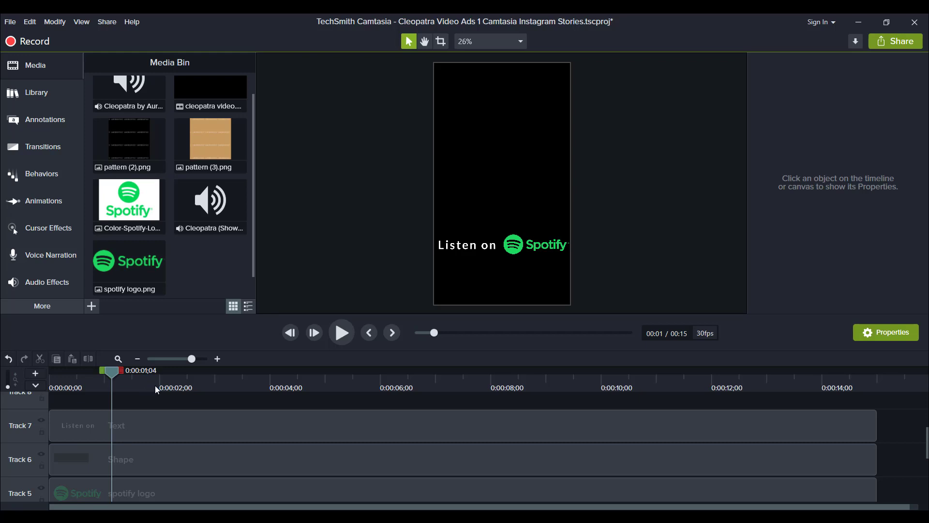
mouse_move(160, 387)
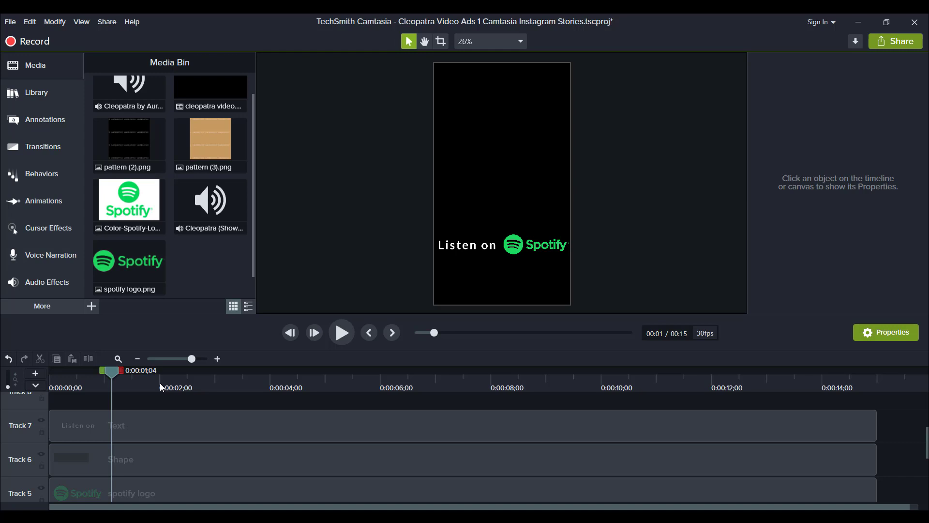
mouse_move(212, 387)
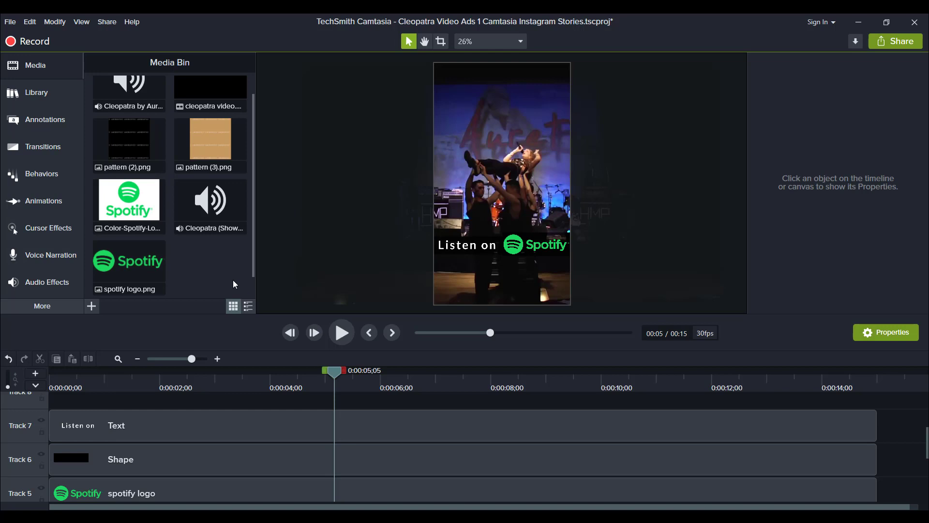
click(129, 199)
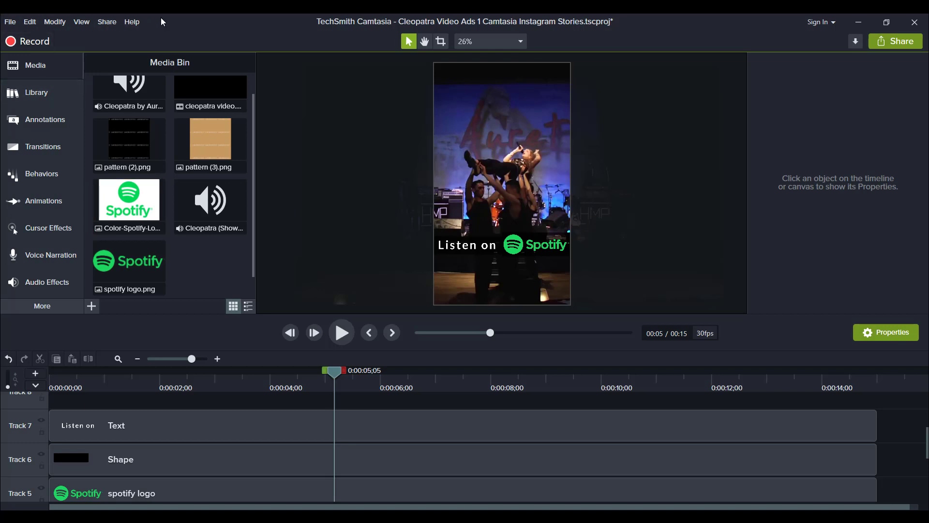
mouse_move(10, 22)
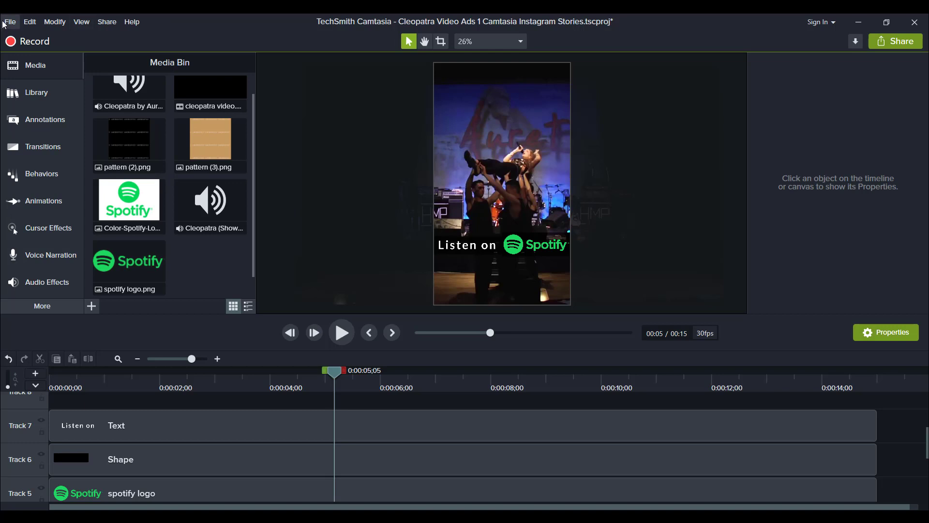
- Check the project settings show a 1080x1920 canvas at 30 fps and close them unchanged
click(10, 22)
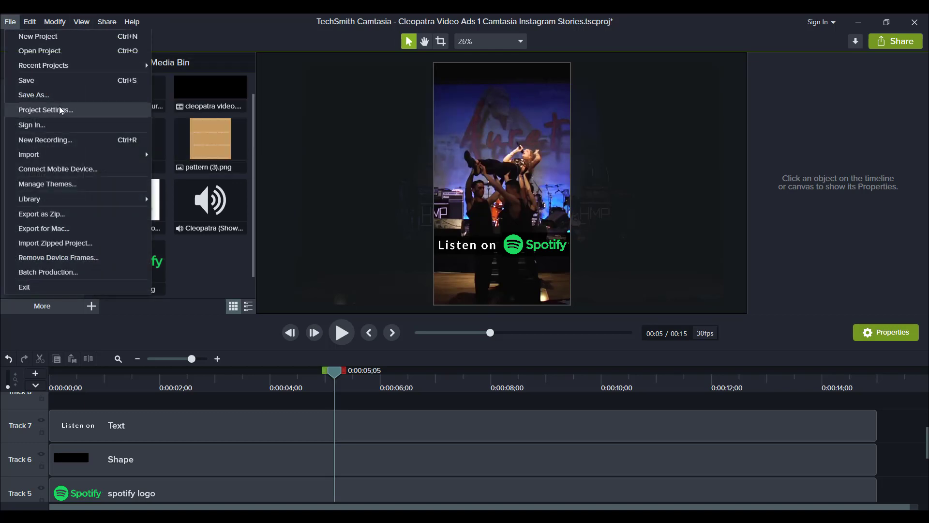
click(46, 109)
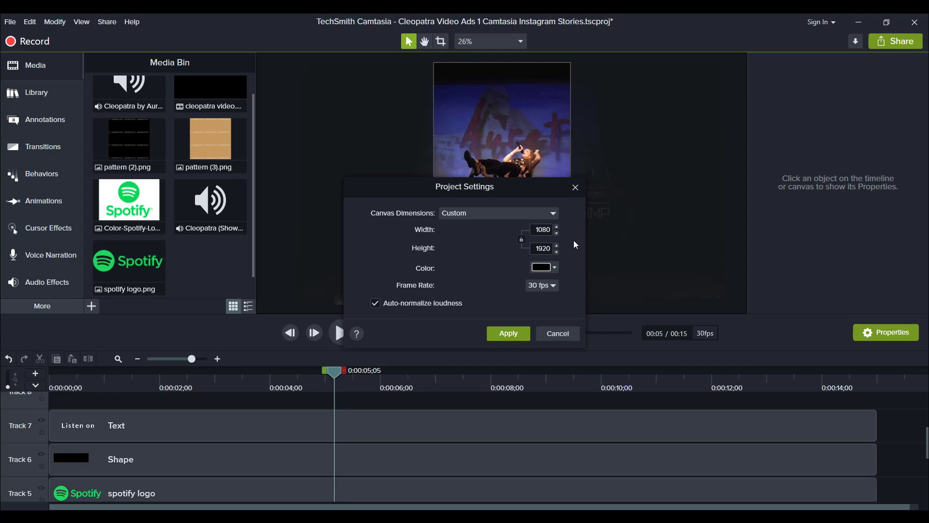
mouse_move(467, 213)
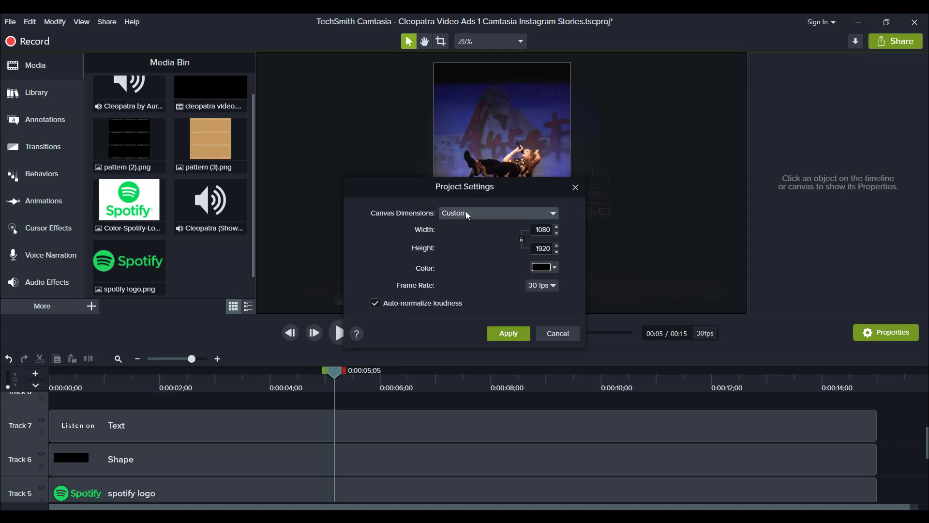
mouse_move(540, 240)
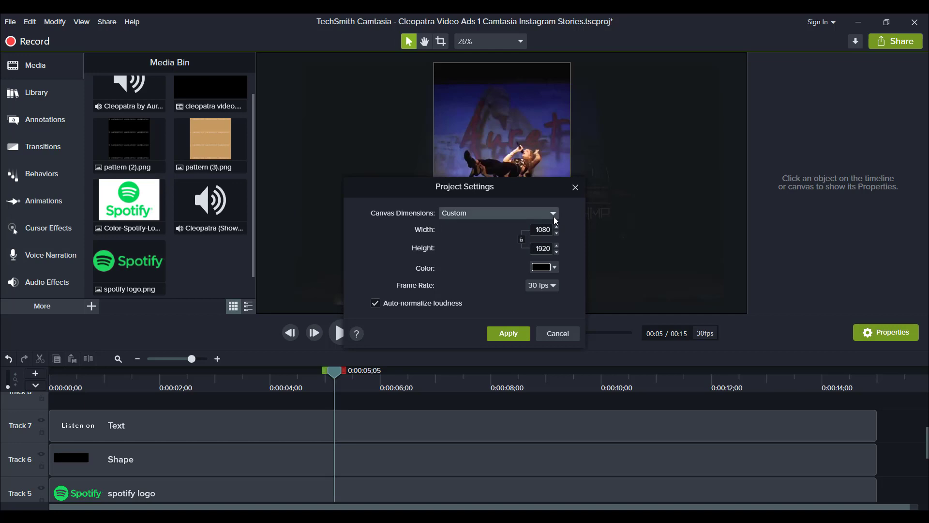
click(552, 213)
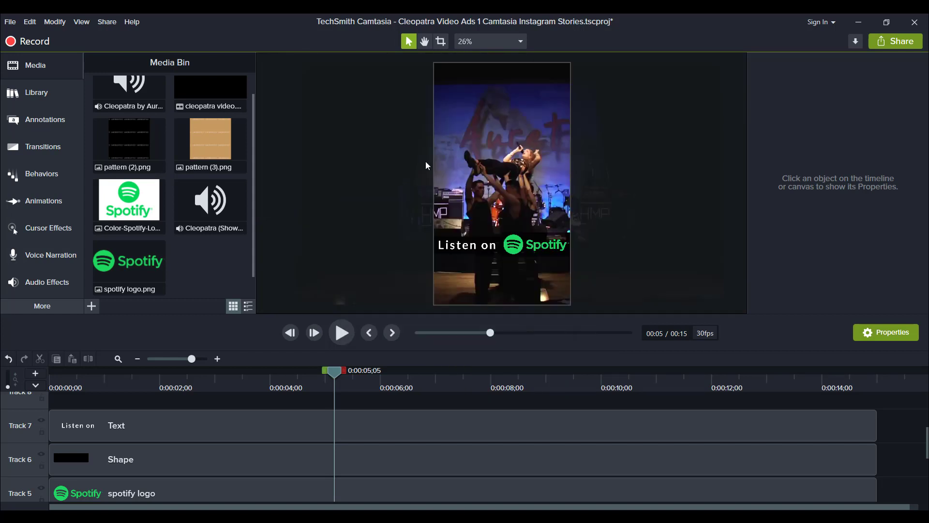
mouse_move(469, 245)
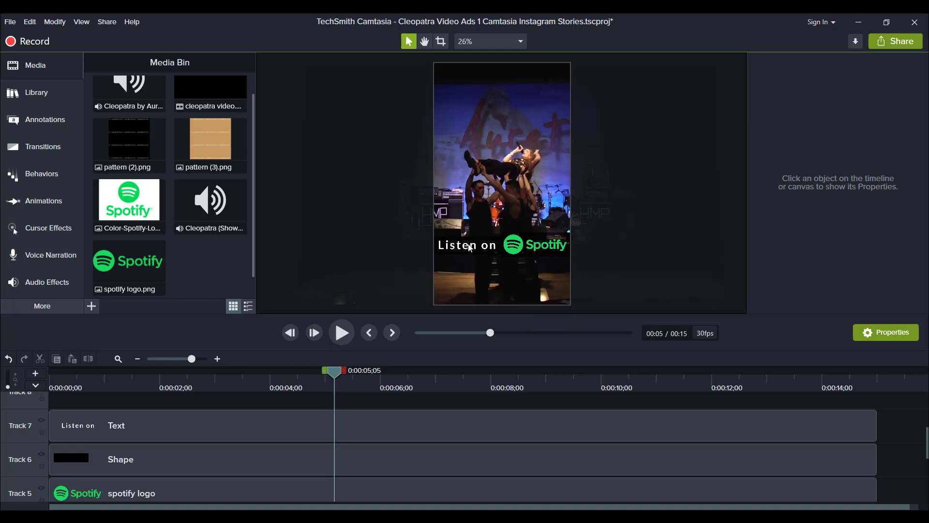
- Select the cleopatra video clip on Track 2 to show its 266.7% scale and position 60 properties
scroll(down, 3)
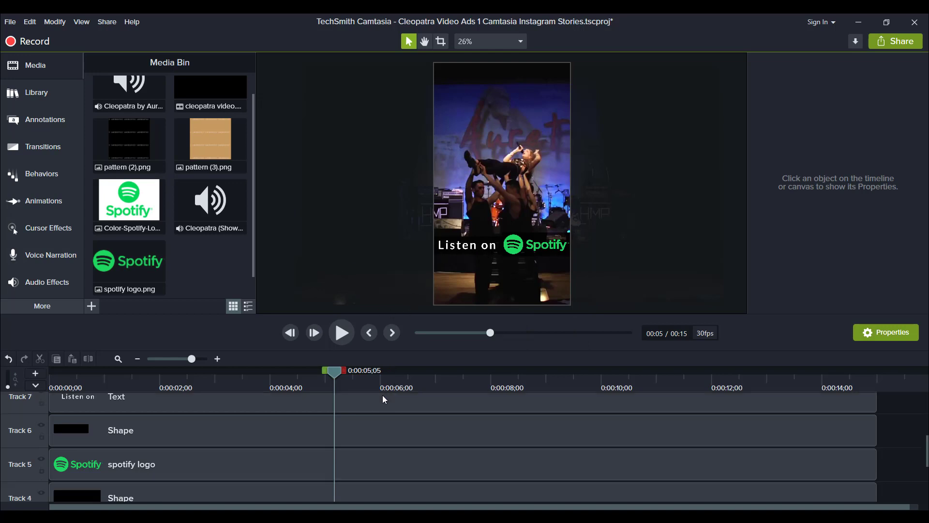
scroll(down, 3)
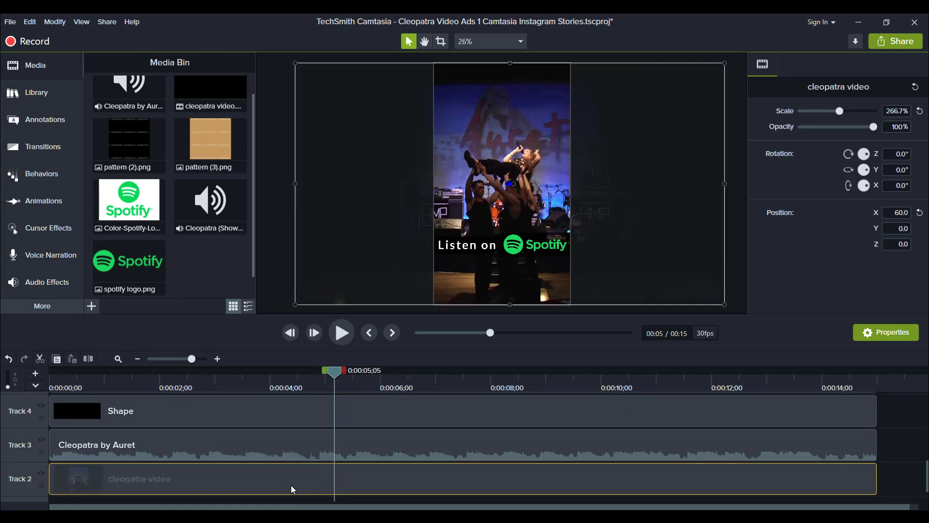
mouse_move(279, 477)
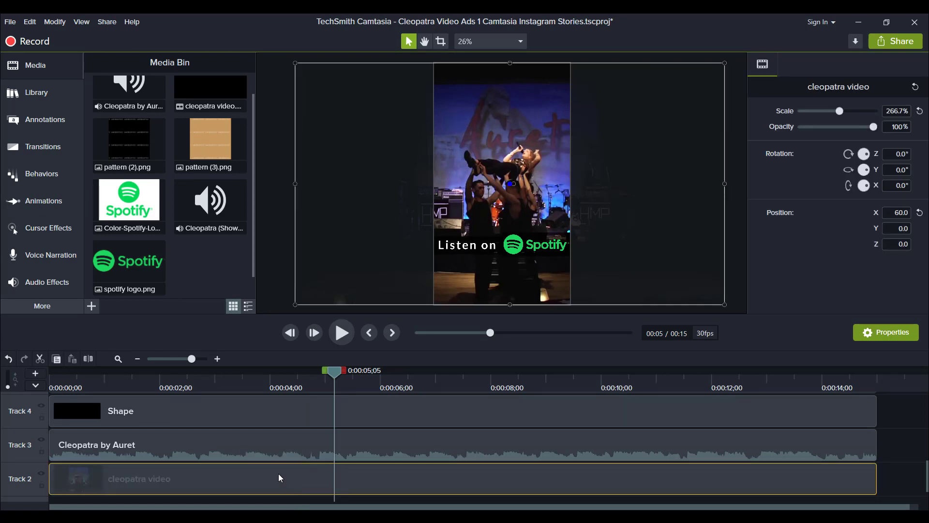
click(178, 478)
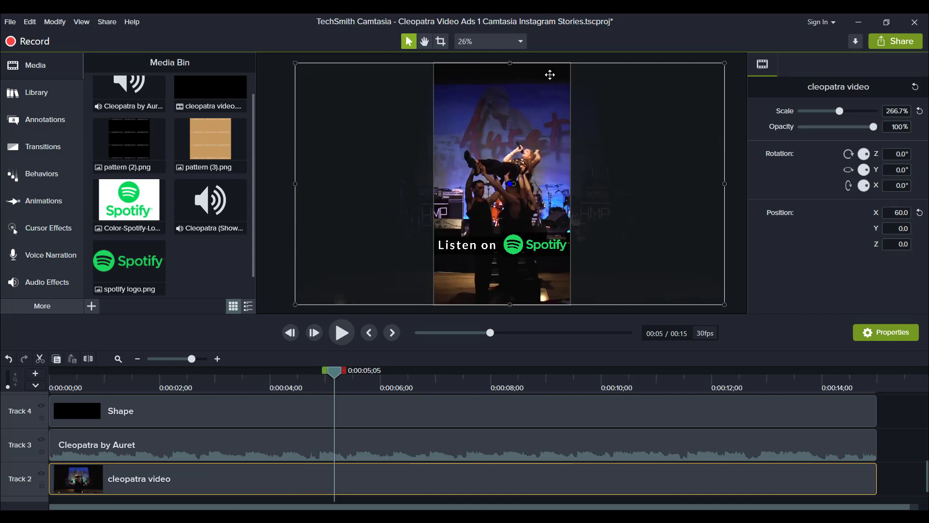
mouse_move(418, 77)
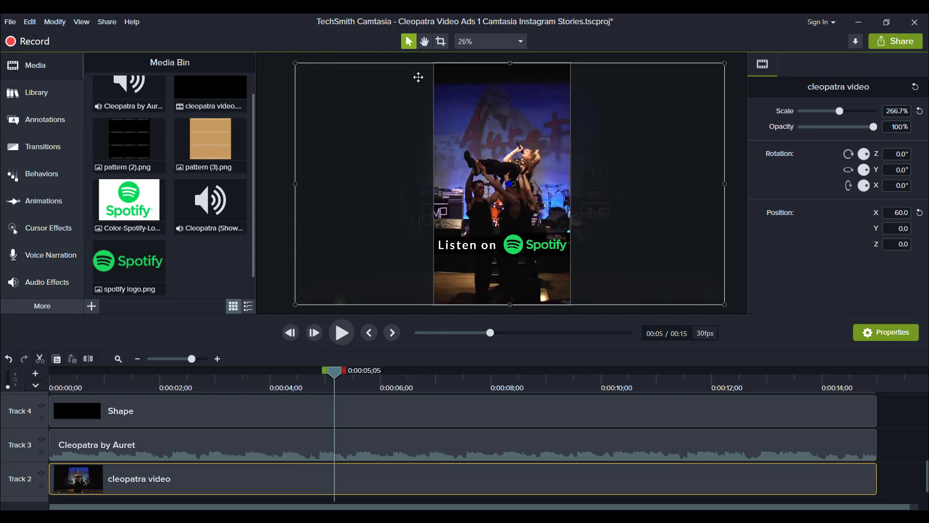
mouse_move(404, 260)
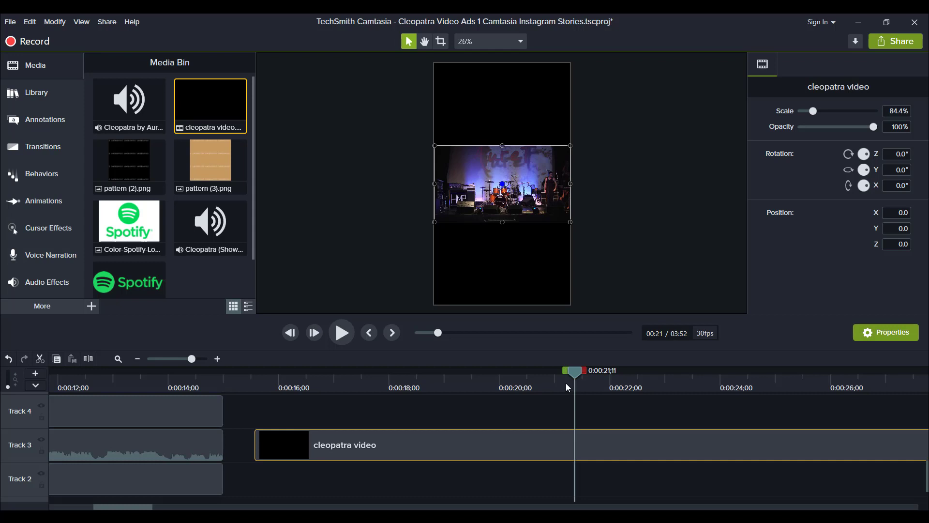
mouse_move(545, 385)
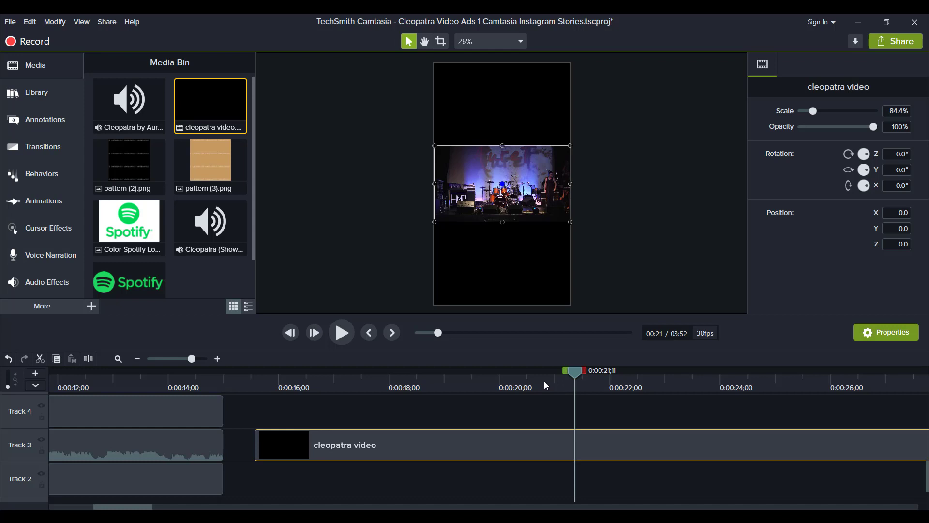
mouse_move(136, 507)
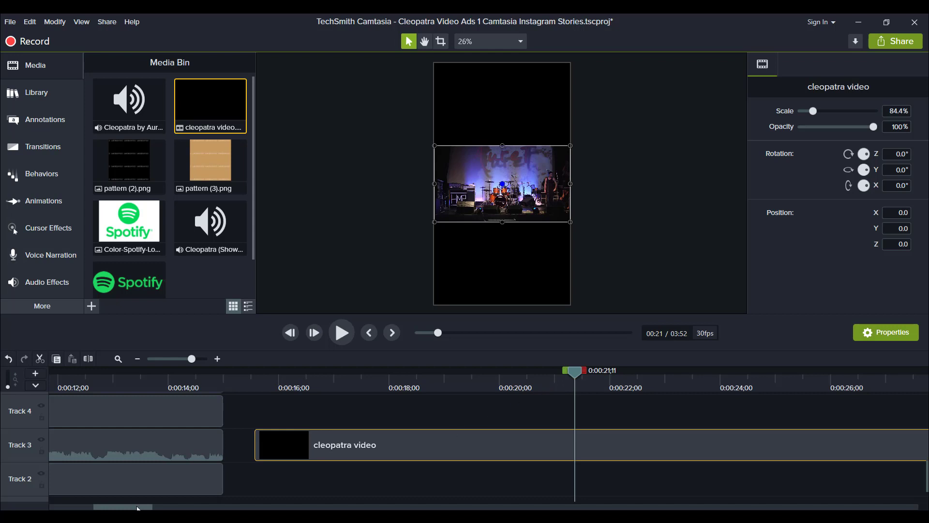
- Scroll the timeline to inspect the cleopatra clip now centered at position 0 with 266.7% scale
scroll(left, 3)
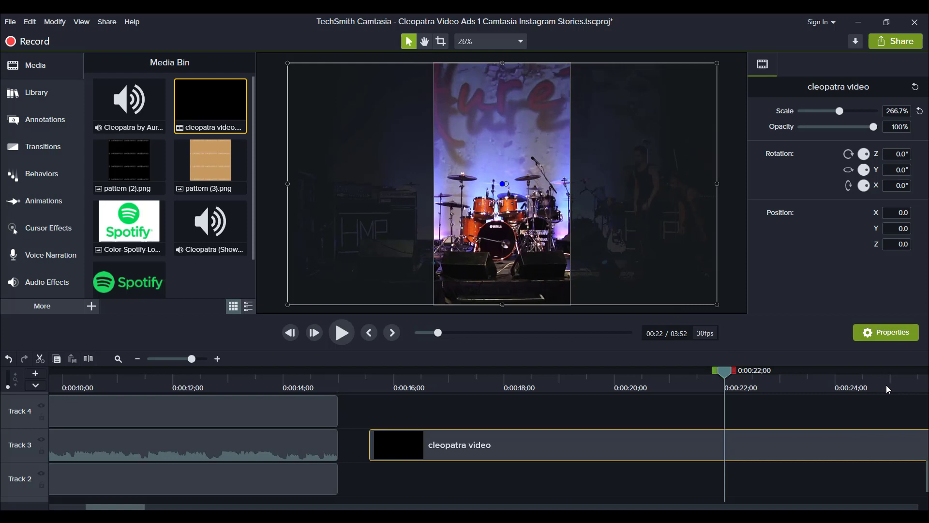
mouse_move(888, 389)
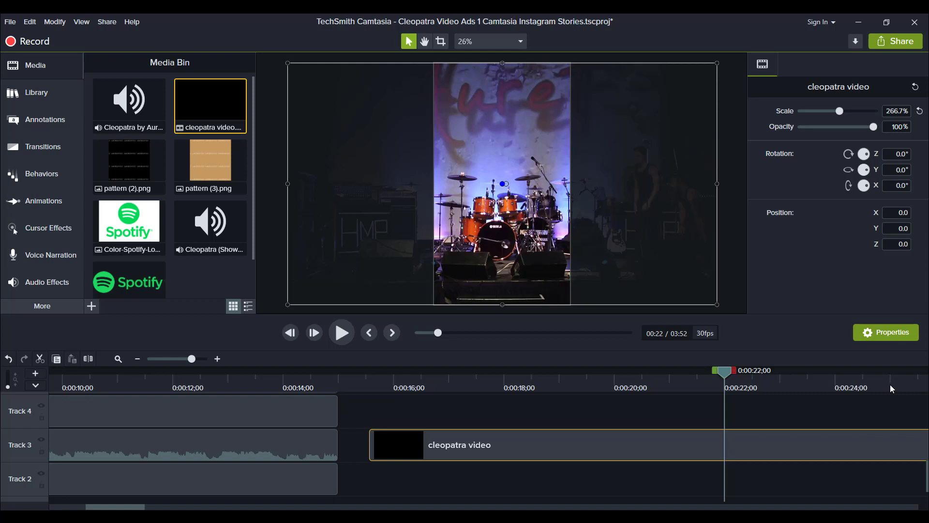
mouse_move(858, 395)
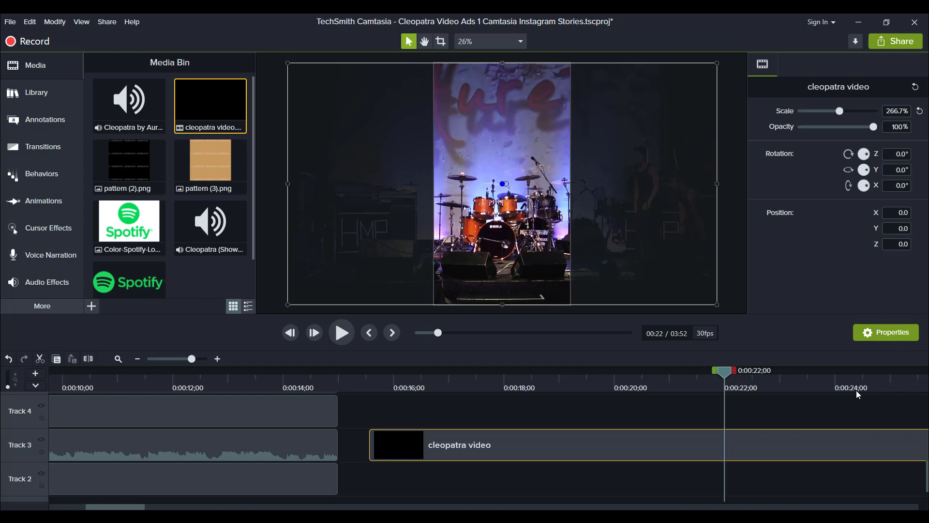
mouse_move(840, 390)
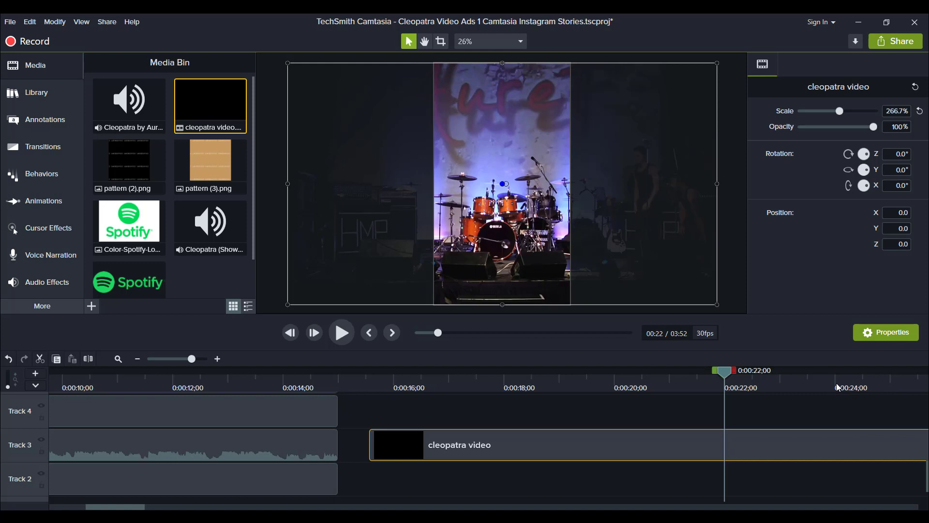
mouse_move(176, 509)
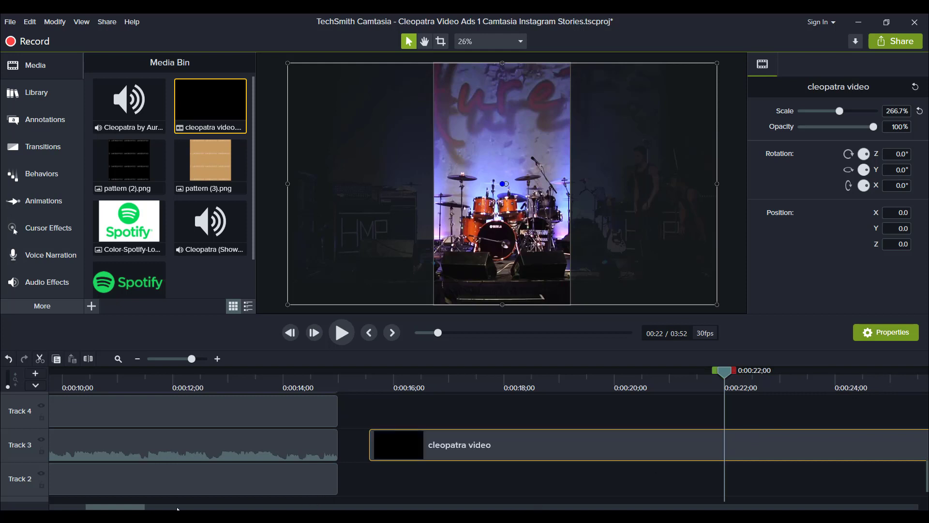
scroll(right, 3)
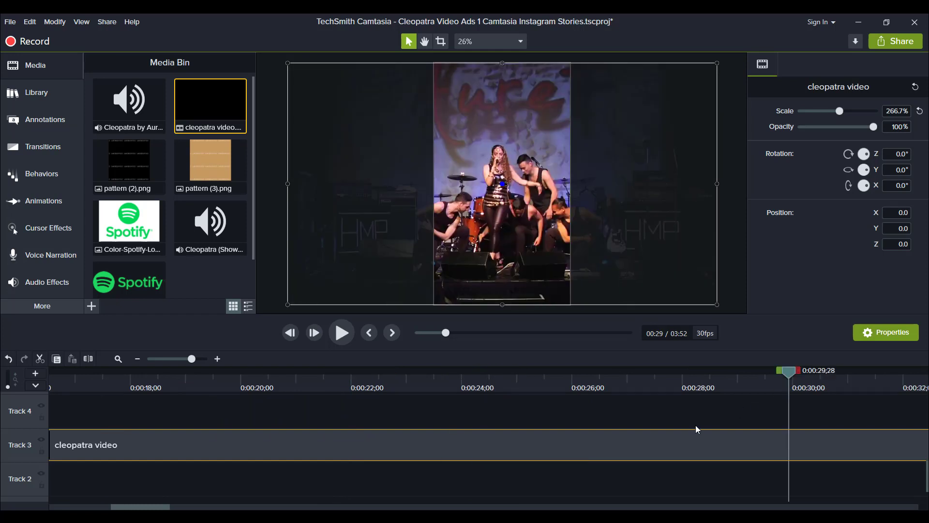
mouse_move(629, 283)
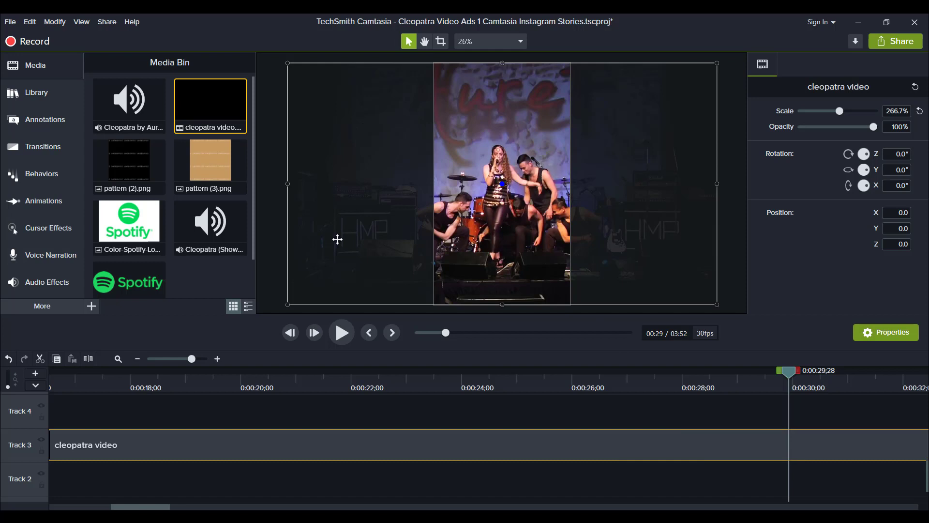
mouse_move(364, 216)
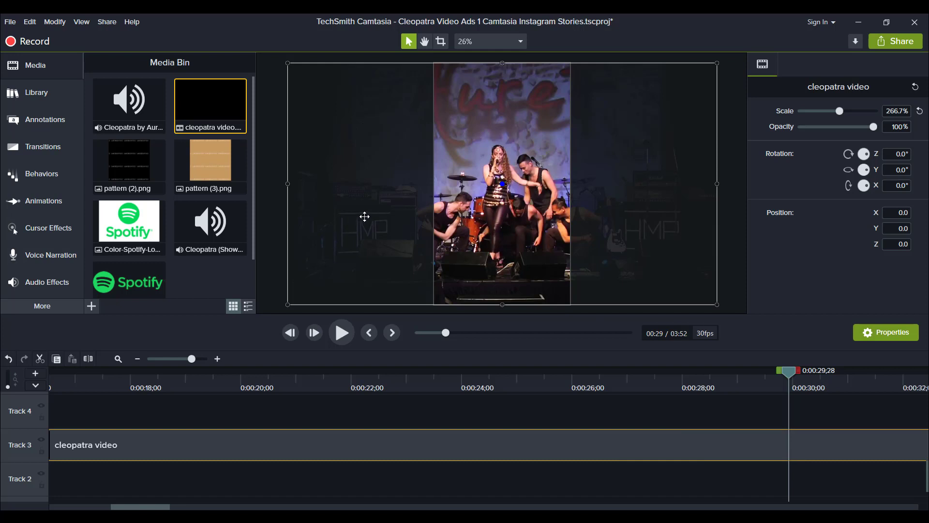
mouse_move(382, 176)
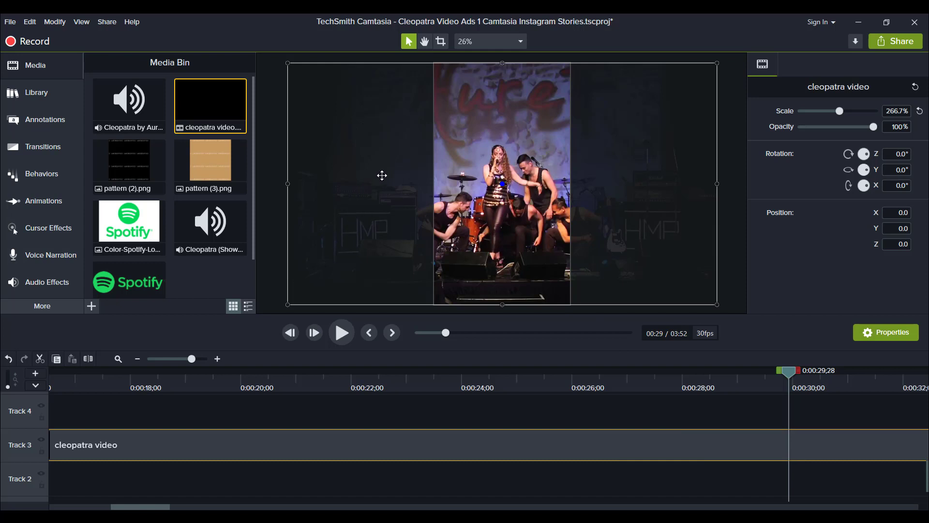
mouse_move(508, 174)
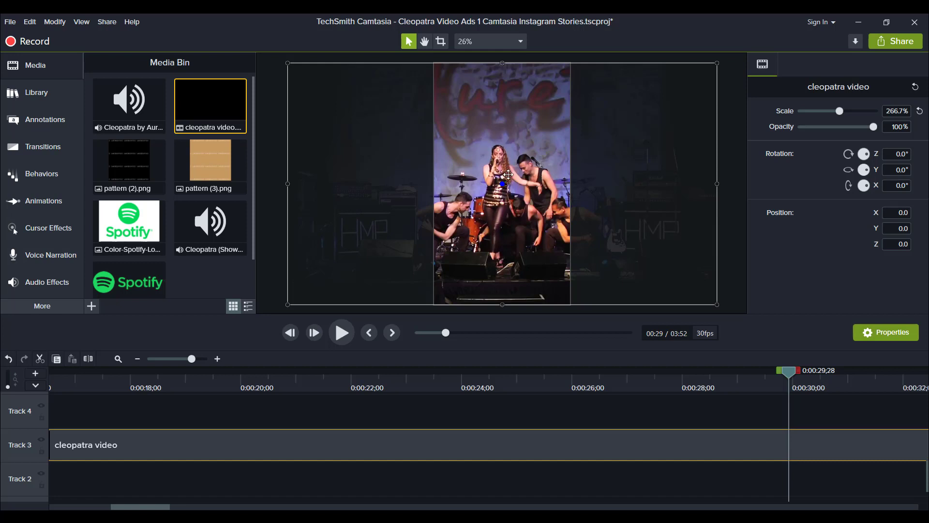
mouse_move(570, 191)
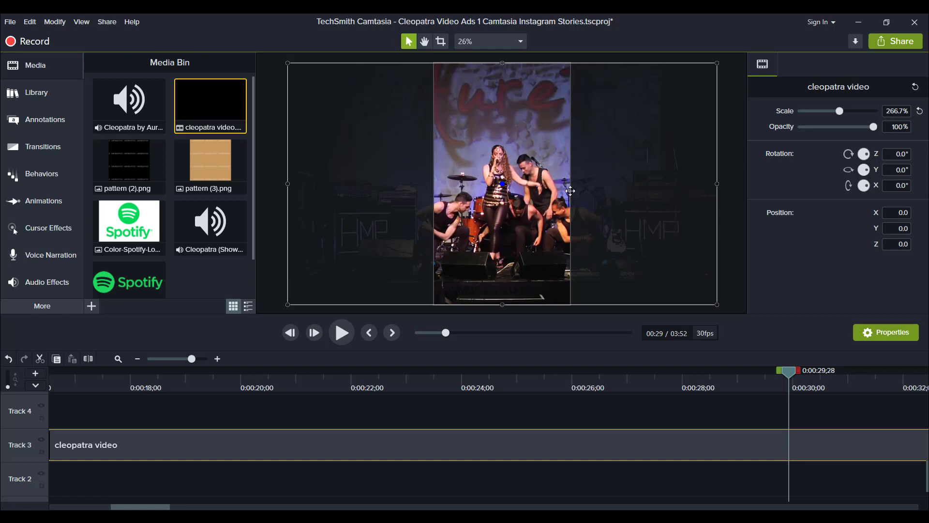
mouse_move(573, 207)
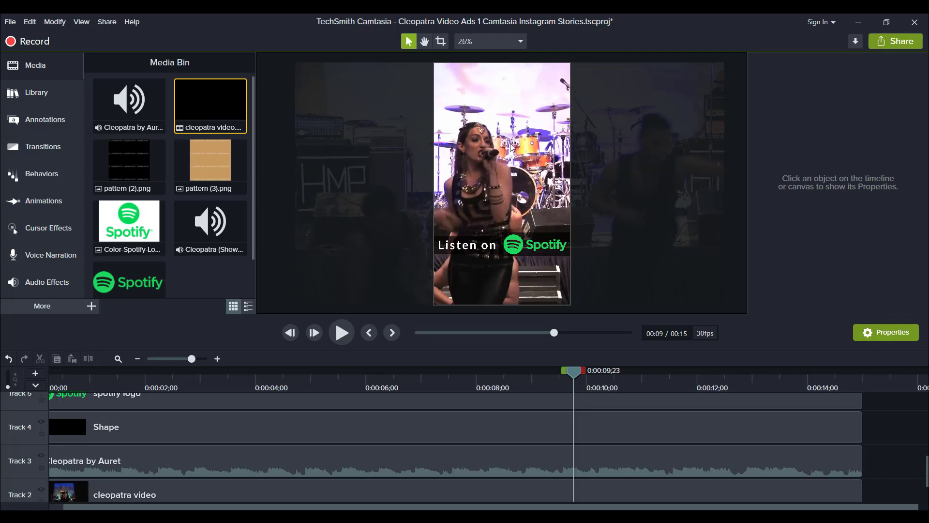
mouse_move(475, 245)
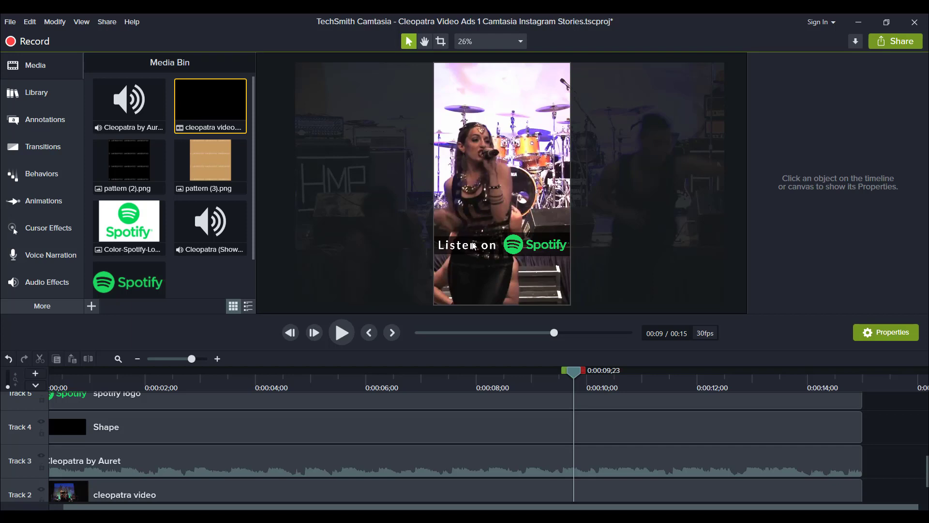